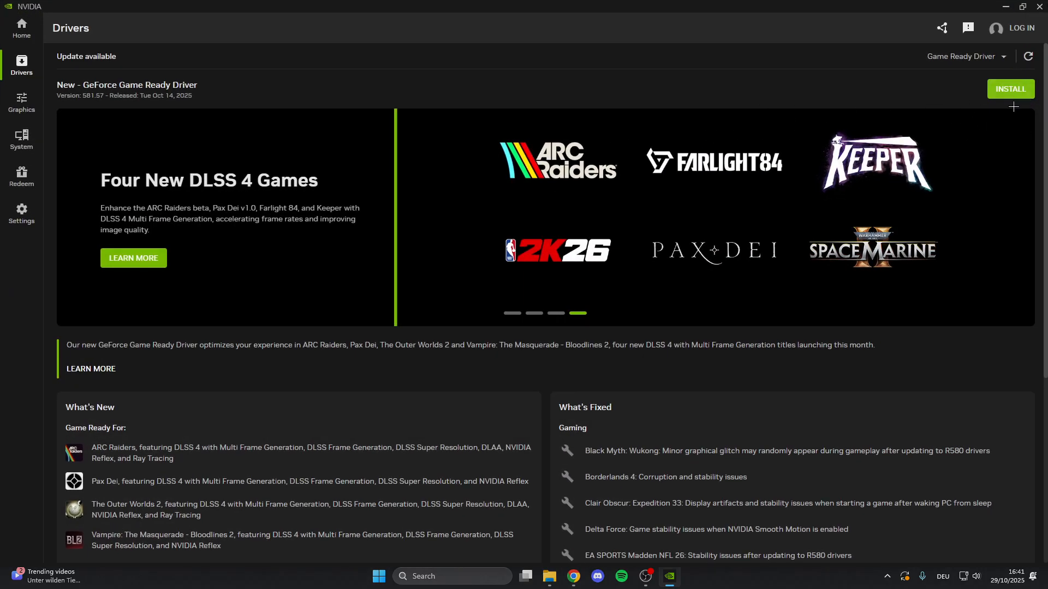
mouse_move(1010, 89)
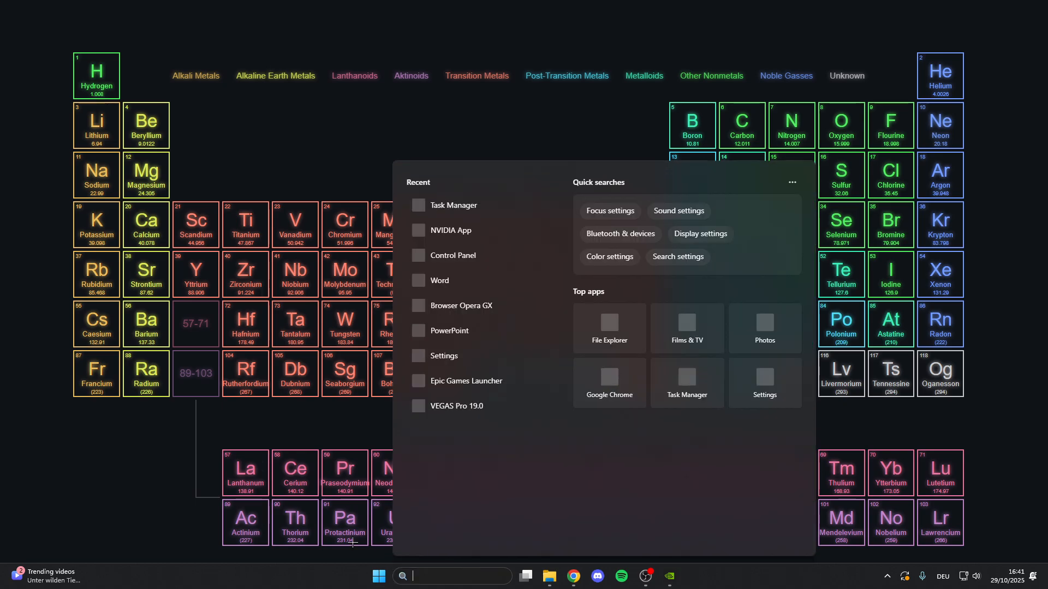
Search the Start menu for Steam and open the Steam shortcut's file location
type("settings")
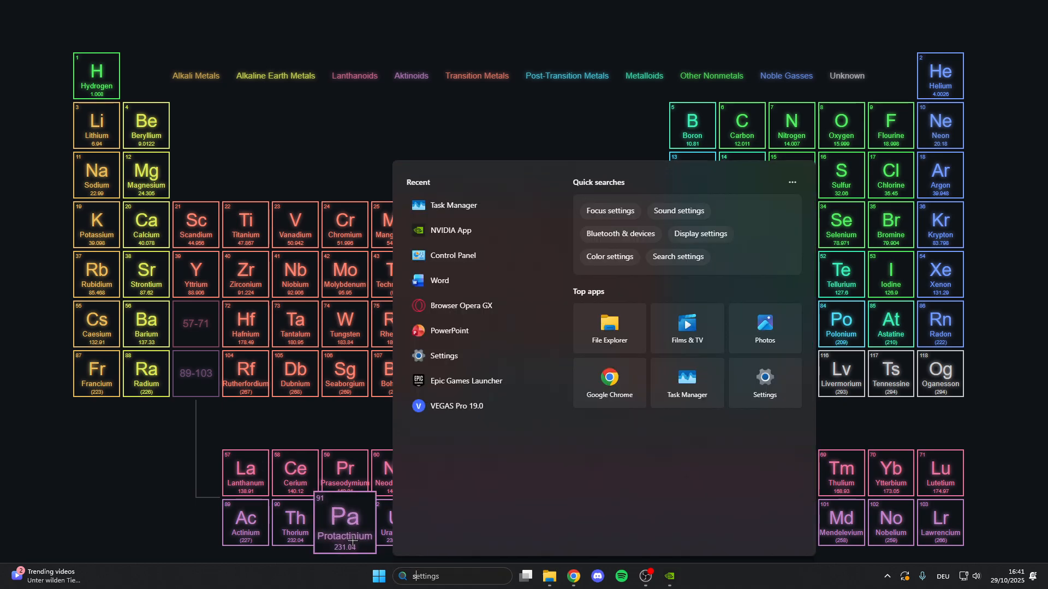
type("steam")
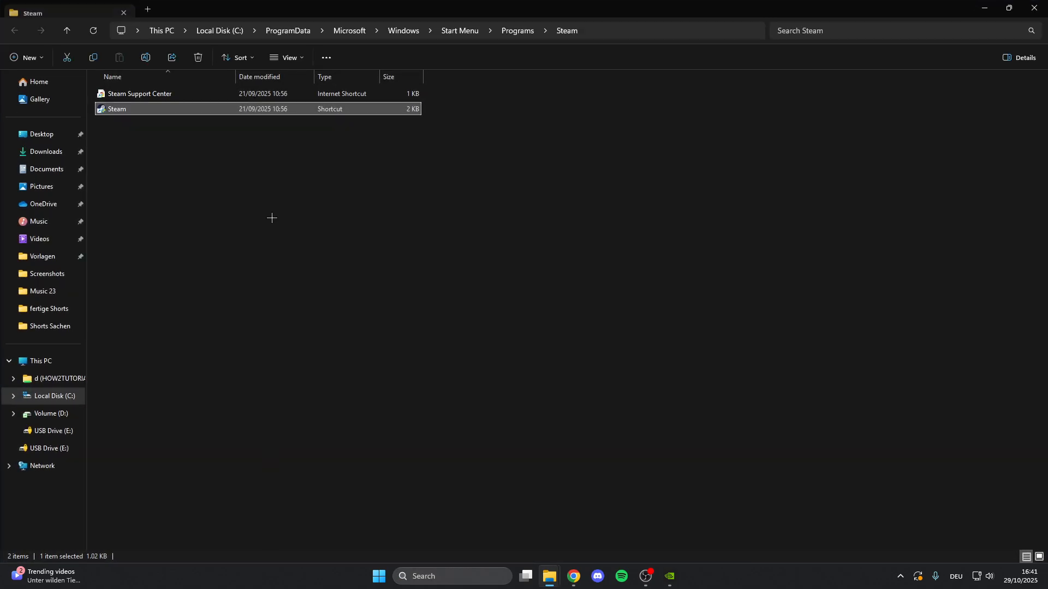
Give the Benutzer group Full control in the Steam shortcut's Security permissions
right_click(116, 109)
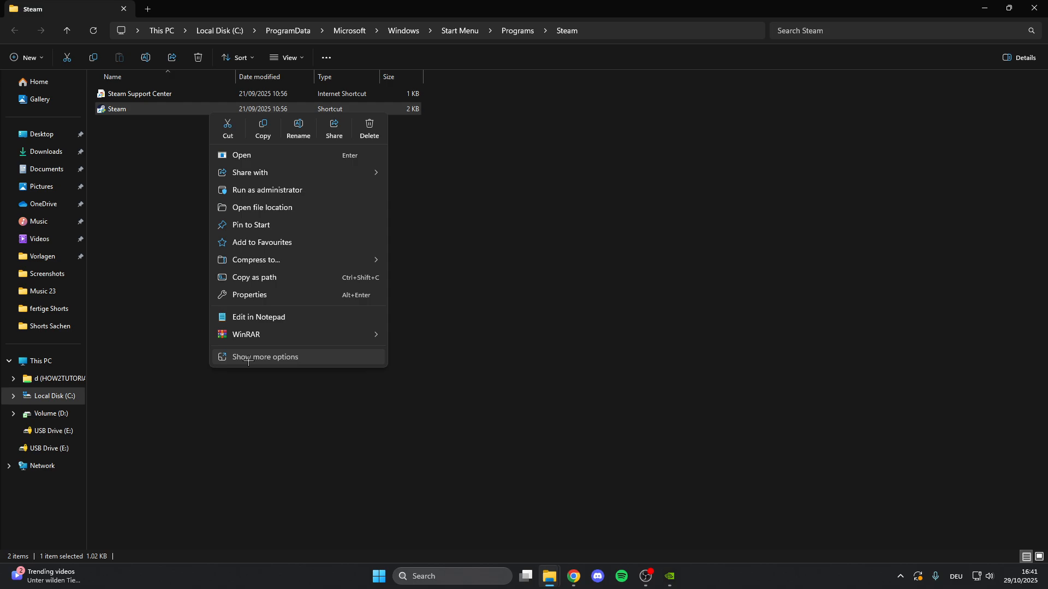
left_click(249, 295)
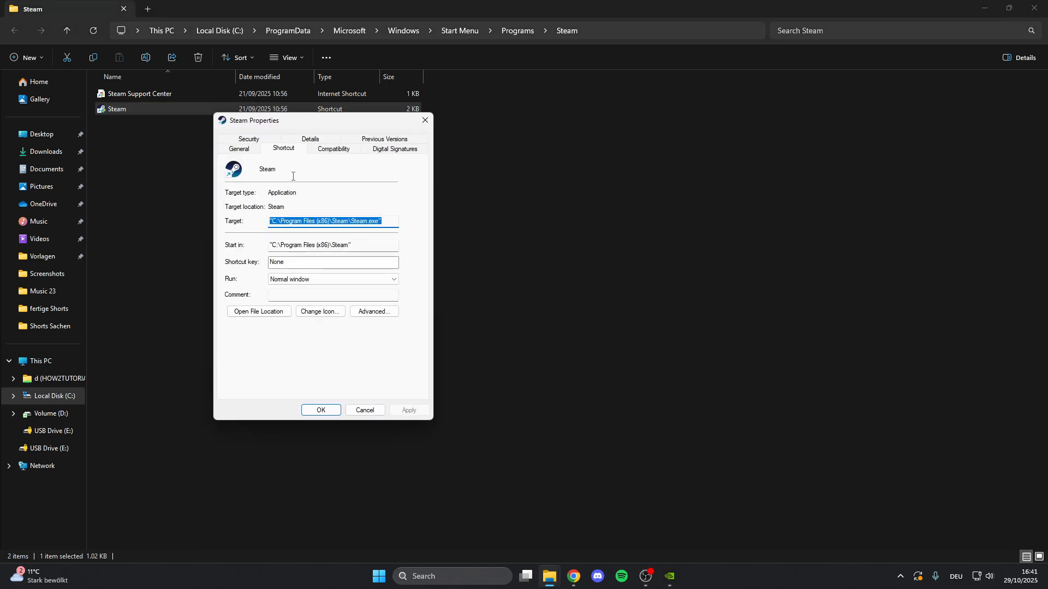
left_click(249, 139)
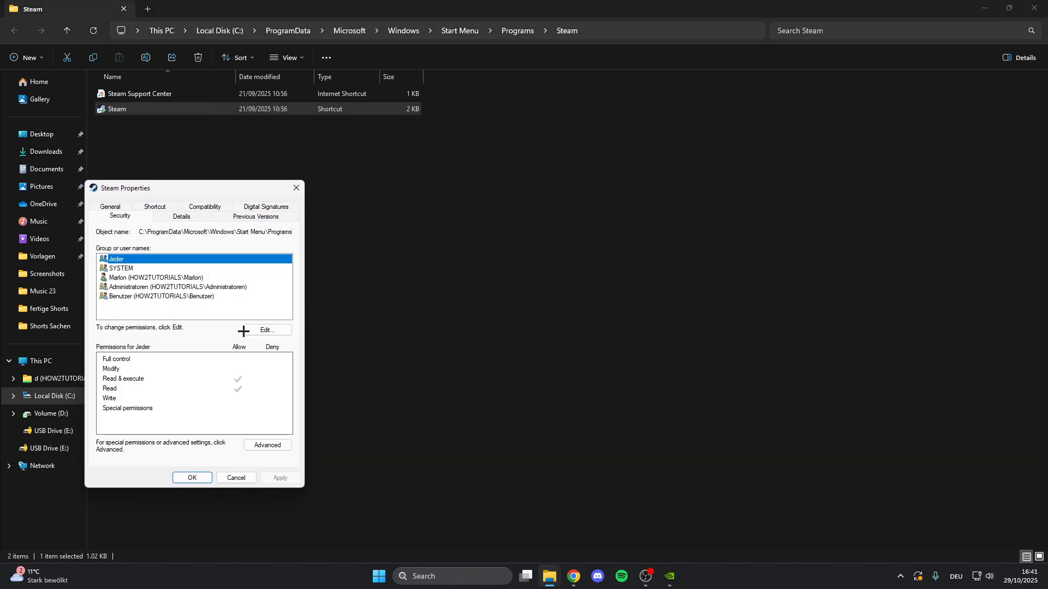
left_click(268, 330)
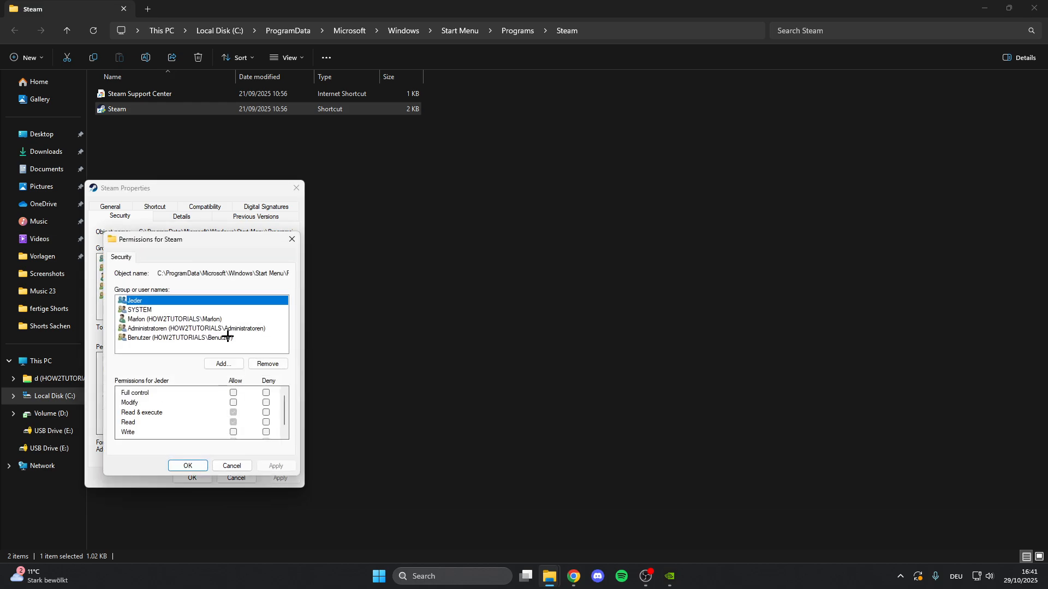
left_click(175, 337)
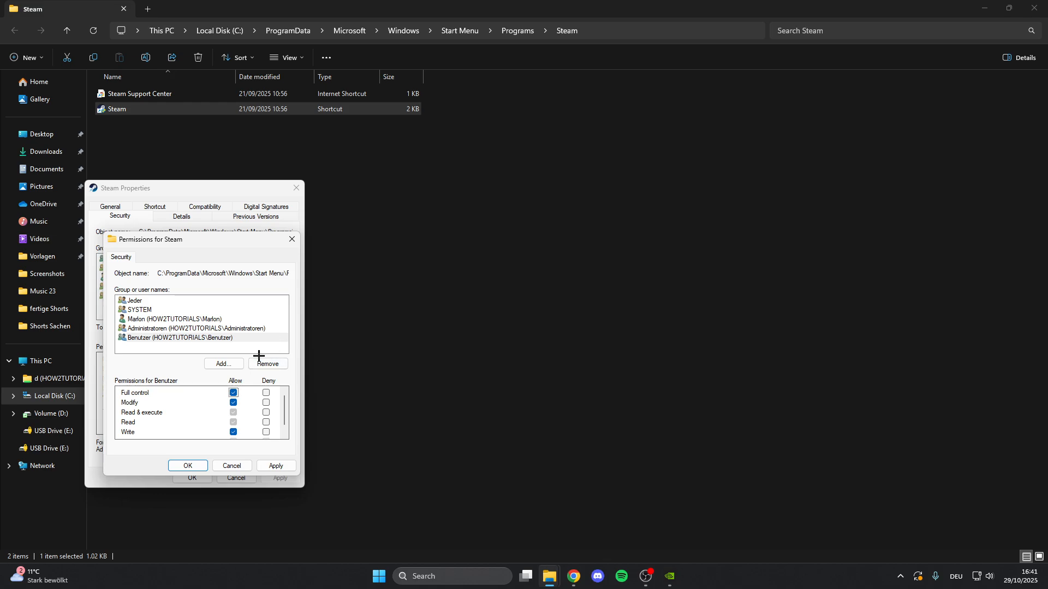
mouse_move(290, 239)
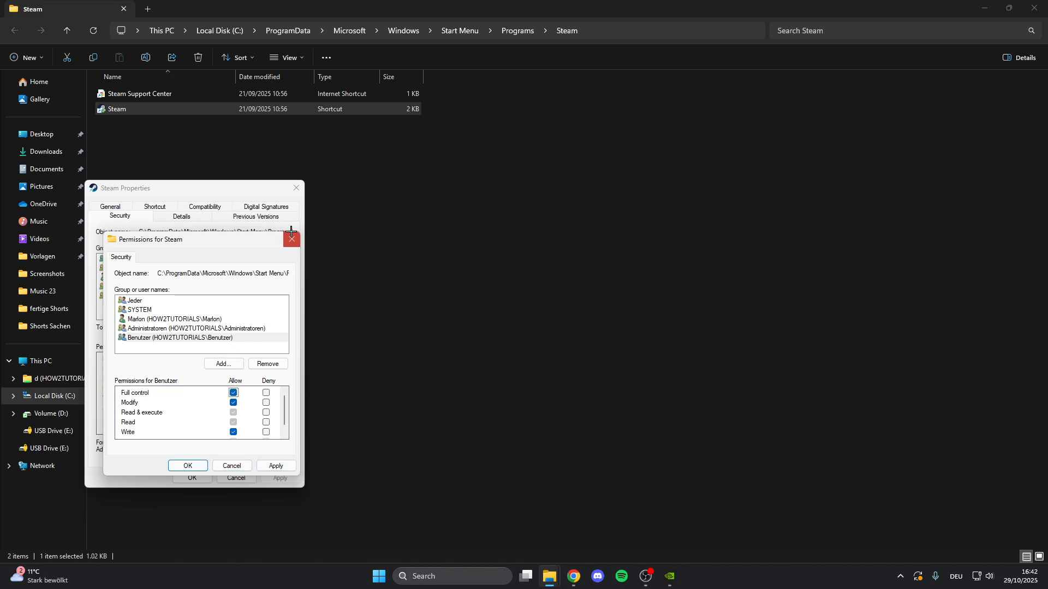
Confirm the permissions and save Windows 8 compatibility mode with Run as administrator
left_click(290, 239)
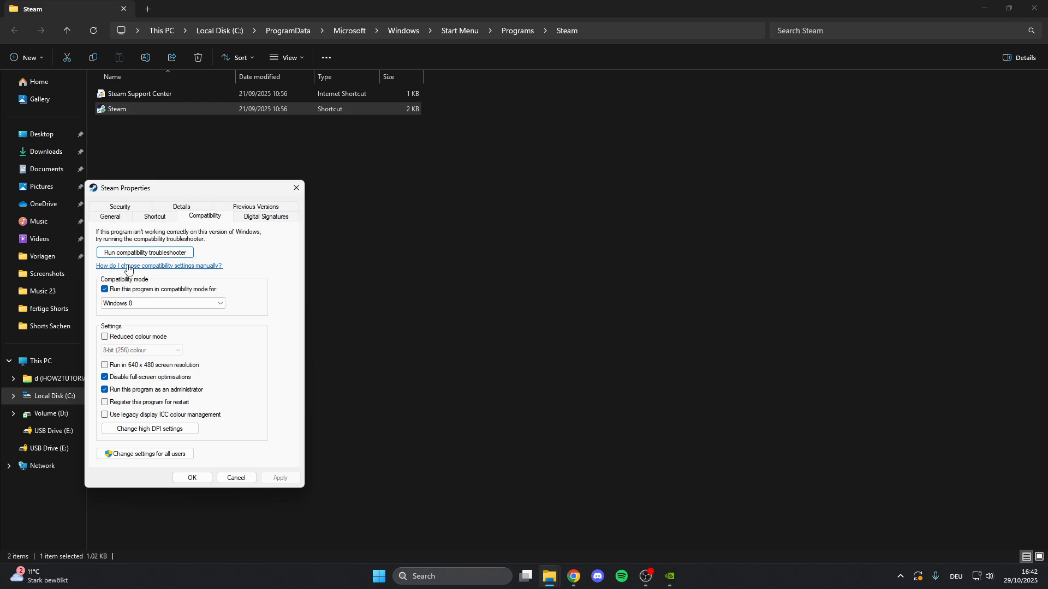
mouse_move(113, 274)
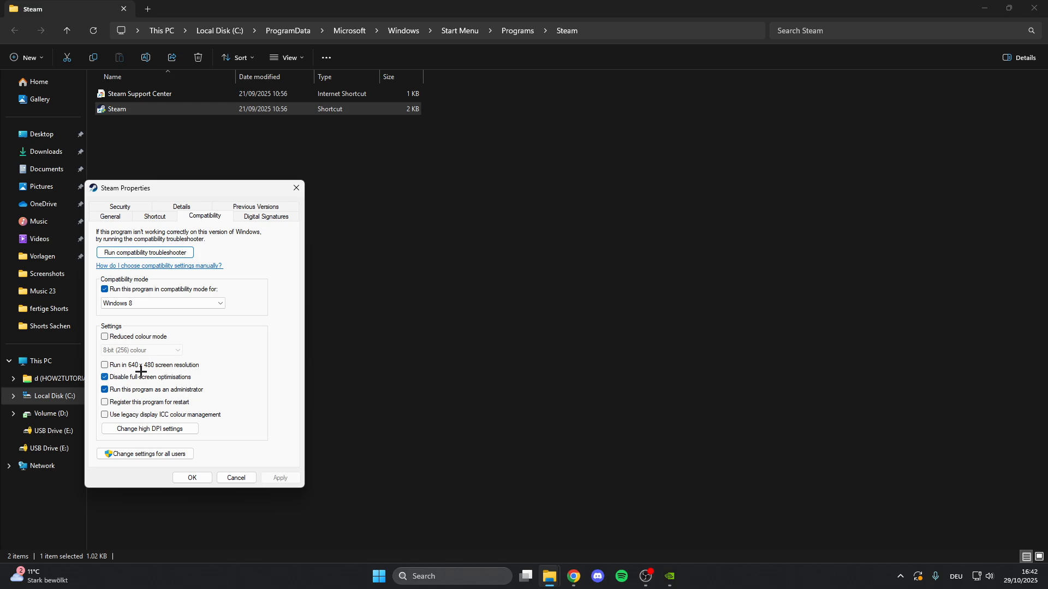
mouse_move(97, 394)
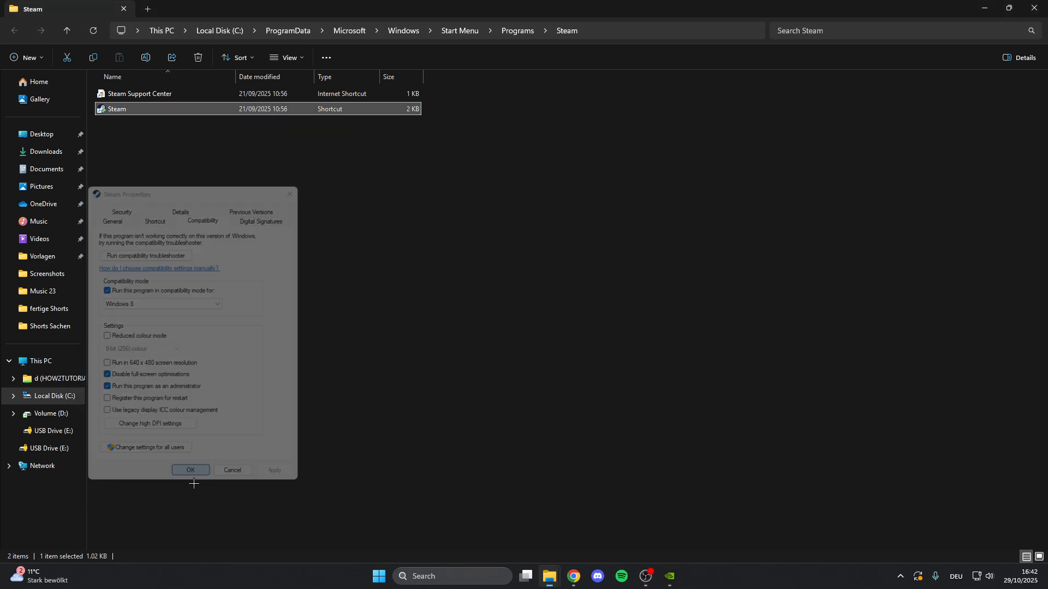
left_click(378, 575)
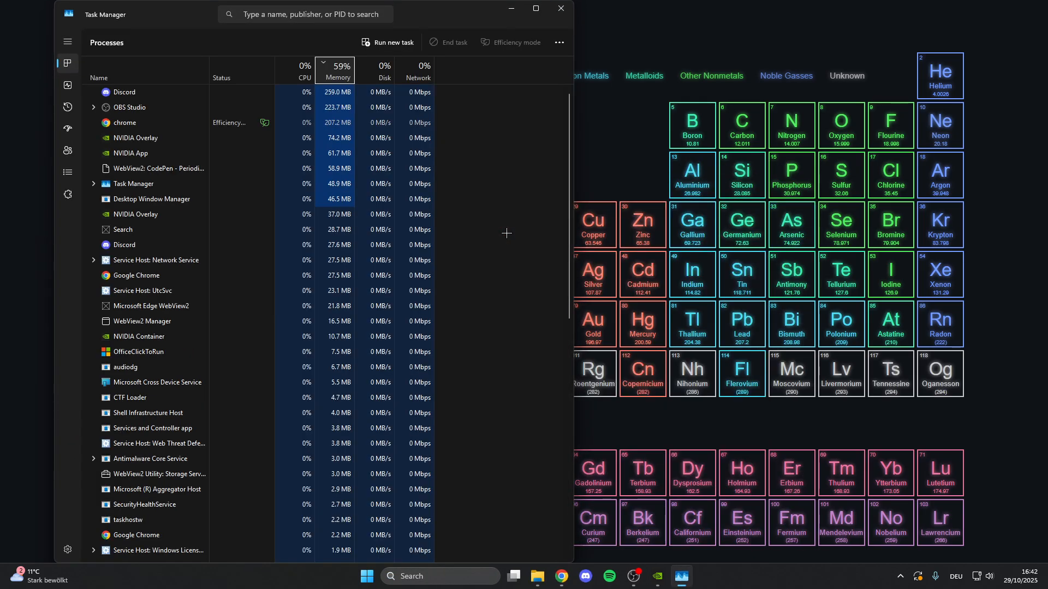
Maximize Task Manager and bring up the options menu for the Registry process
left_click(535, 9)
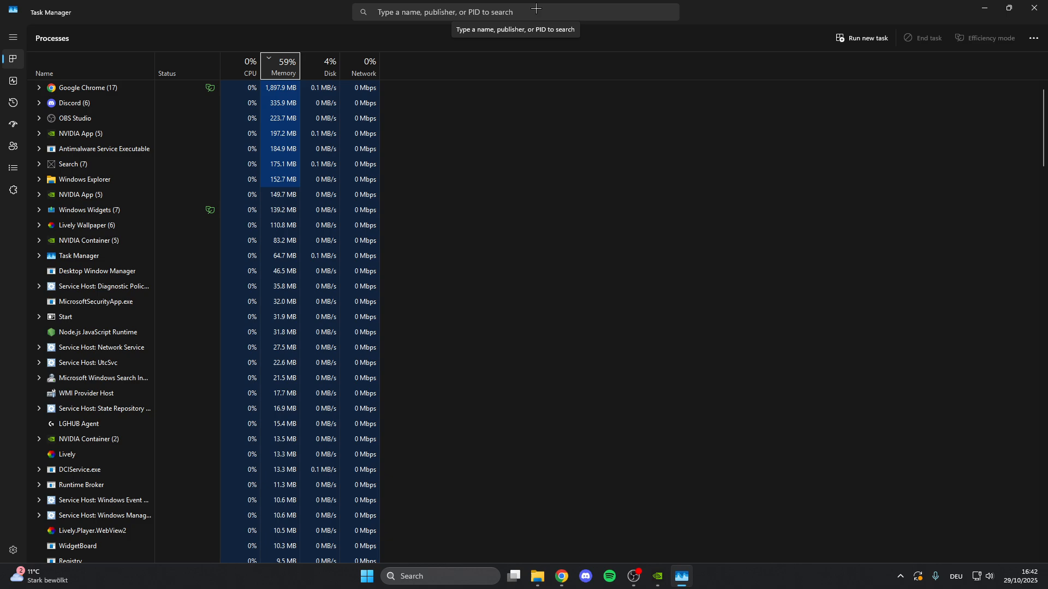
right_click(70, 364)
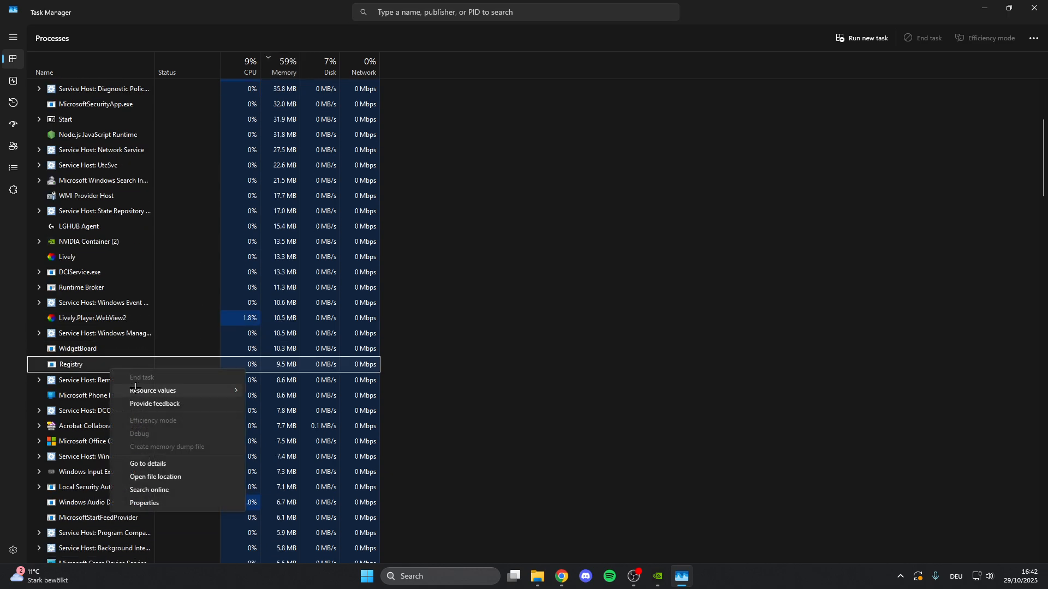